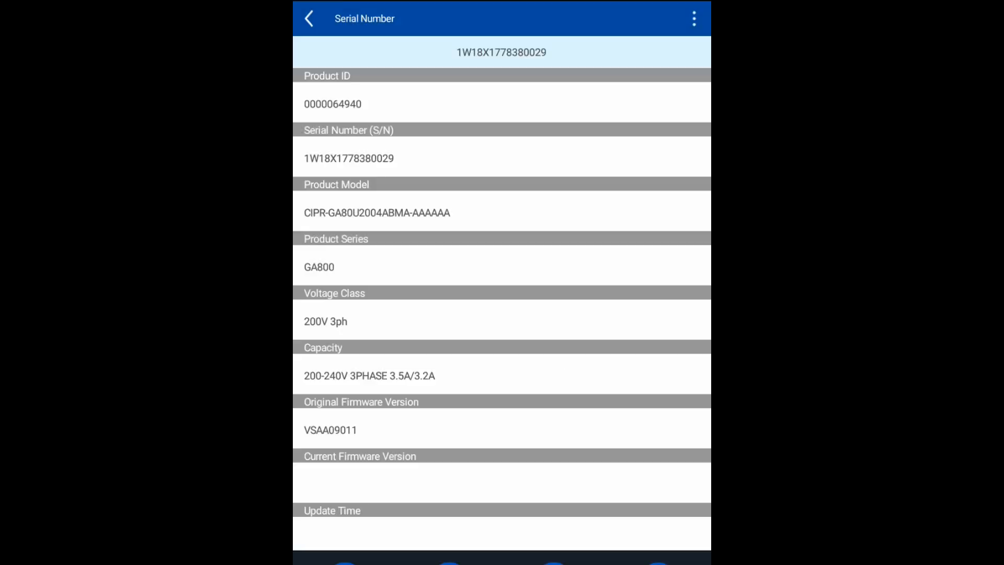
pyautogui.click(309, 17)
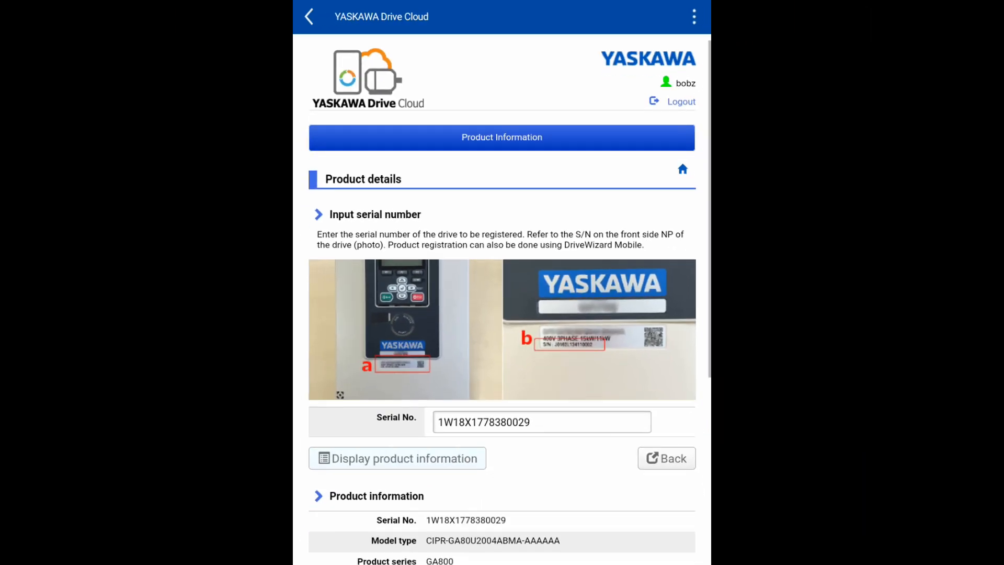
pyautogui.scroll(-3)
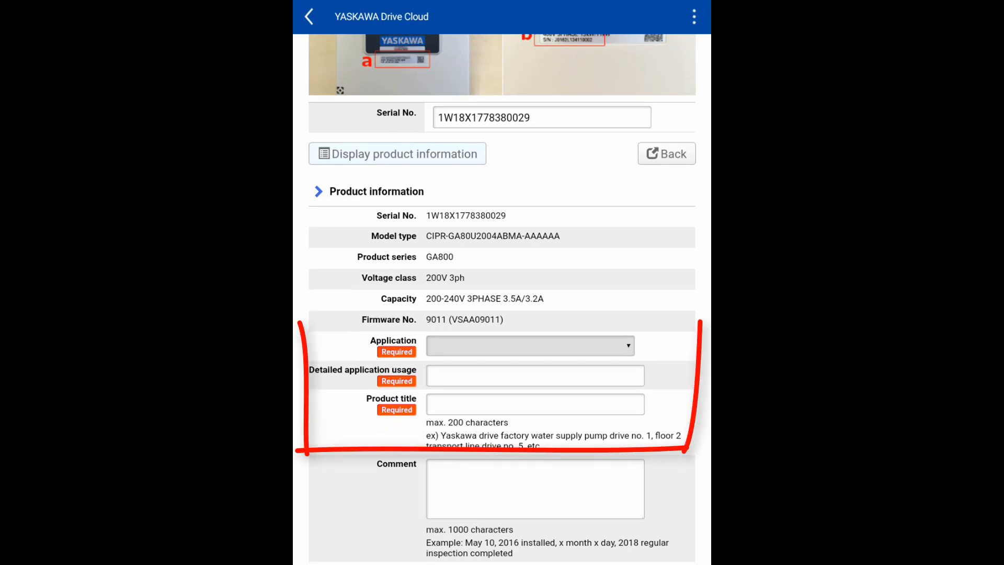
# Choose A7 packaging machinery and enter 'drive' as both detailed application usage and product title
pyautogui.click(529, 345)
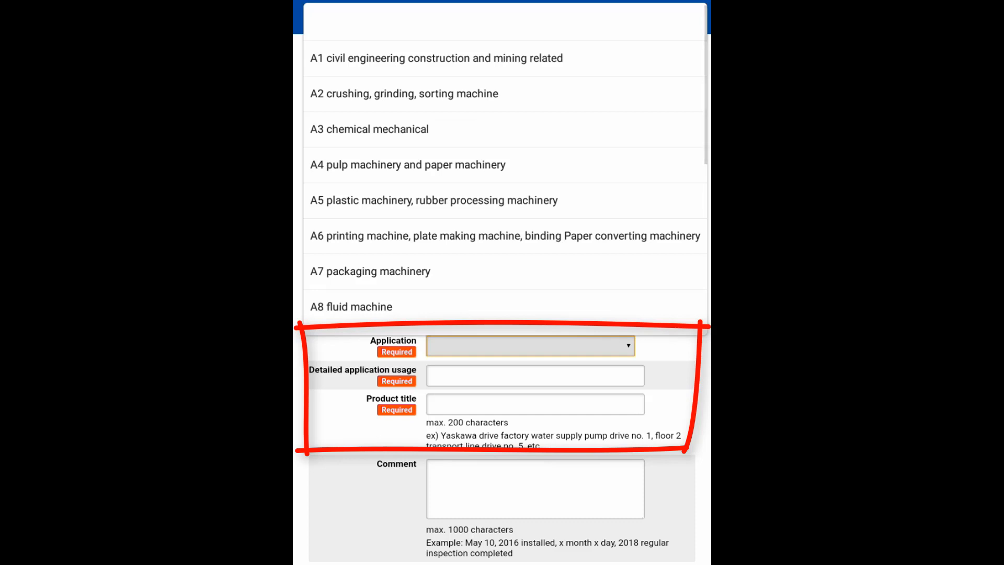
pyautogui.click(369, 271)
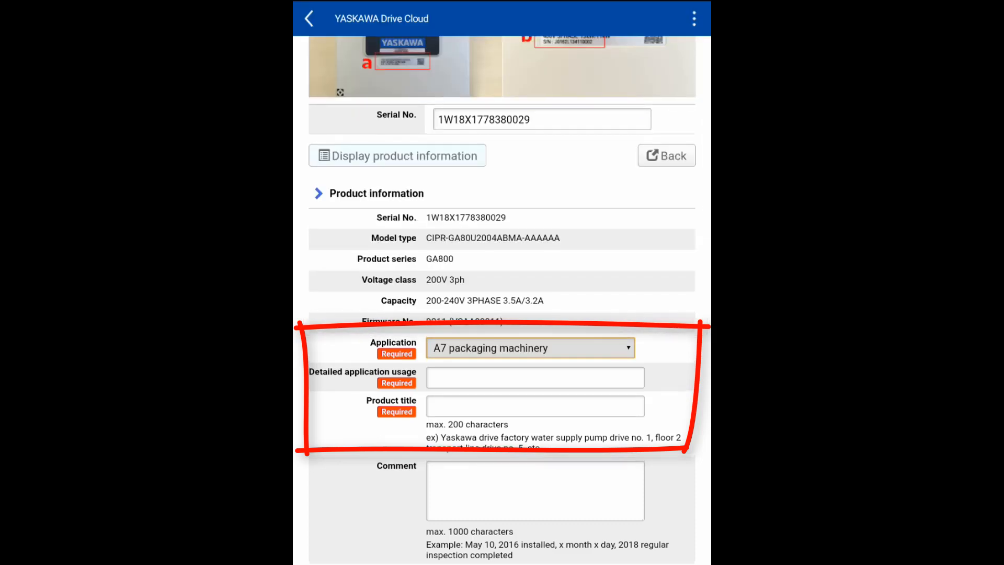
pyautogui.click(534, 377)
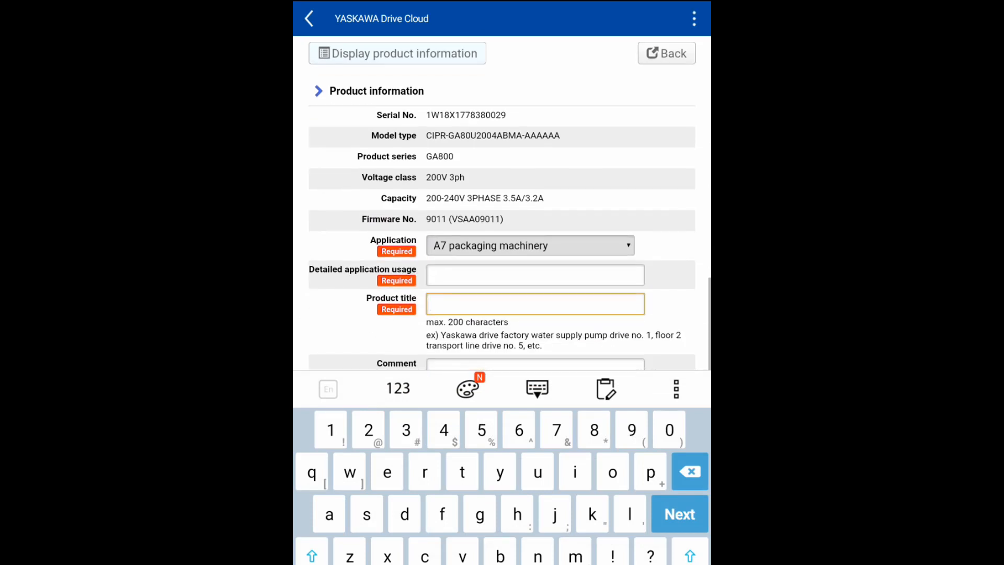
pyautogui.write('dri')
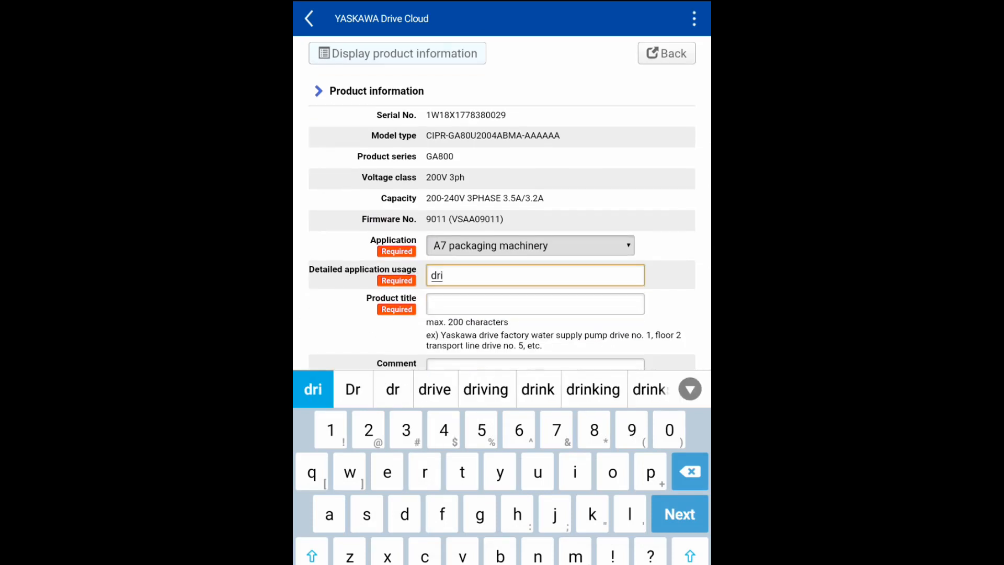
pyautogui.click(435, 389)
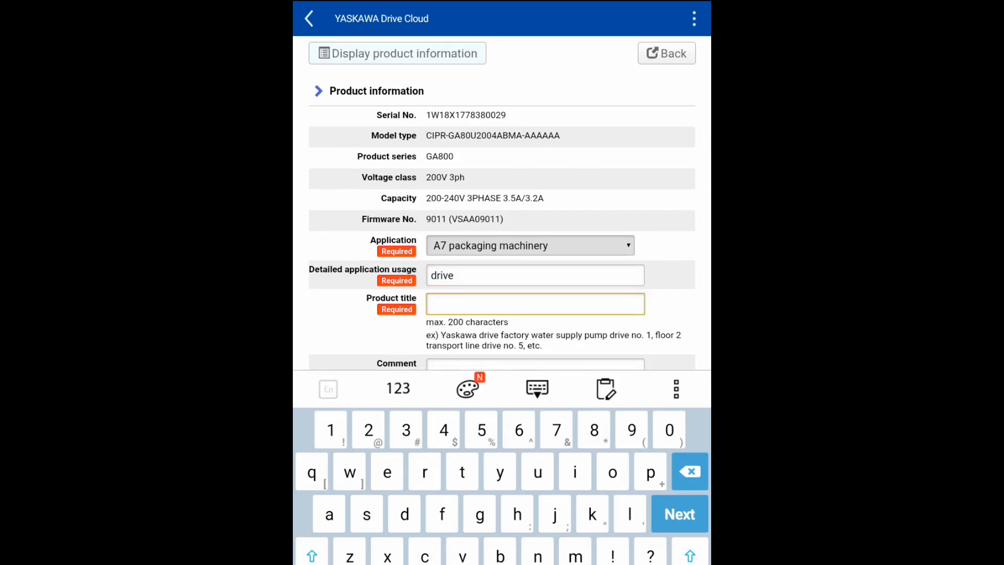
pyautogui.write('drive')
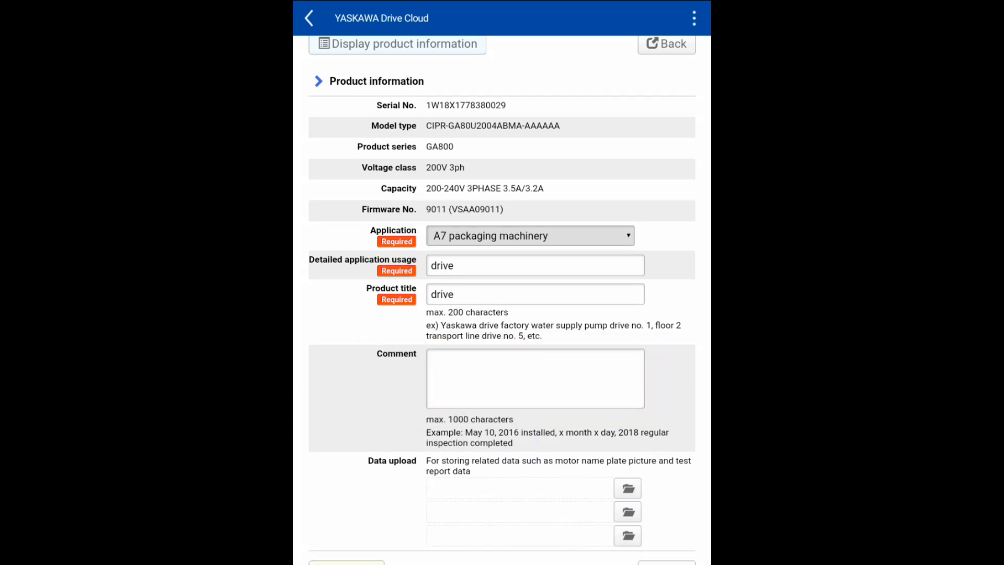
# Register the drive and confirm the Register? prompt with OK
pyautogui.click(227, 508)
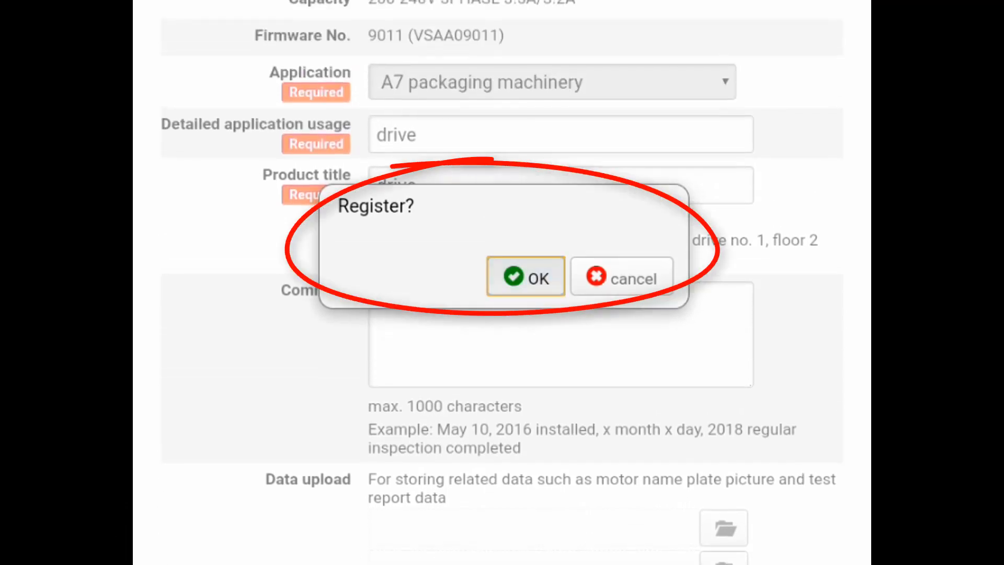
pyautogui.click(525, 277)
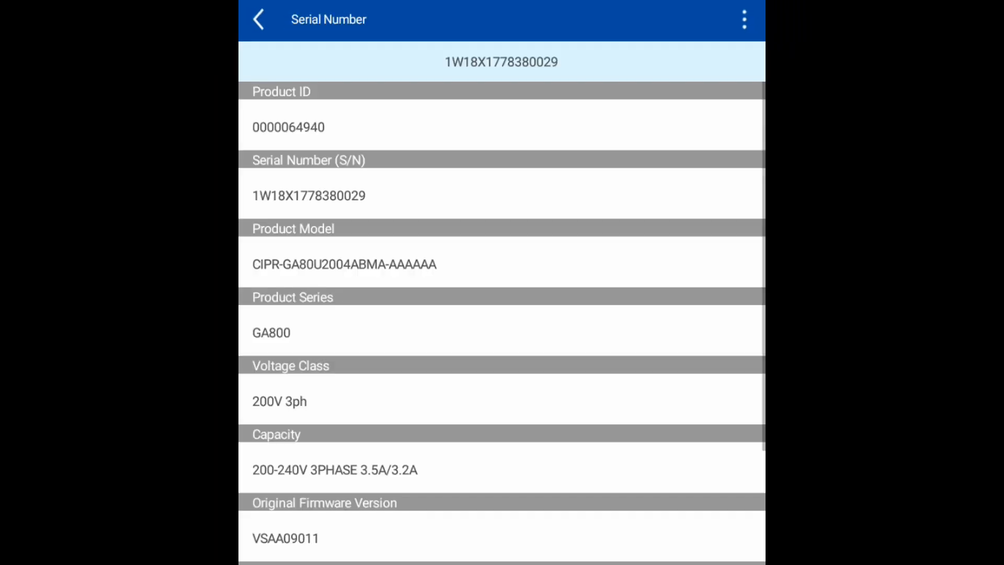
# Return to the scan history and enter the YASKAWA Drive Cloud welcome page
pyautogui.click(258, 19)
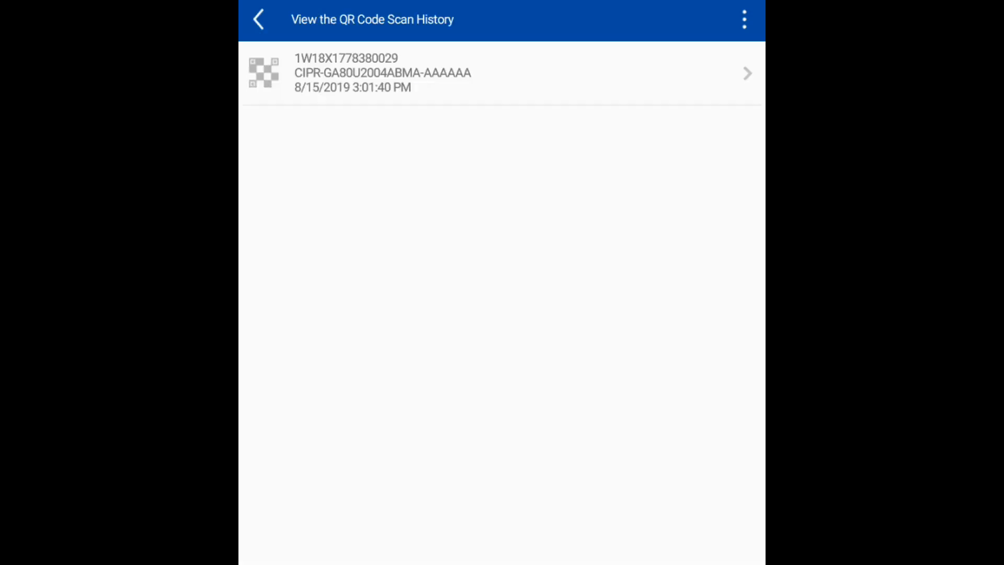
pyautogui.click(258, 19)
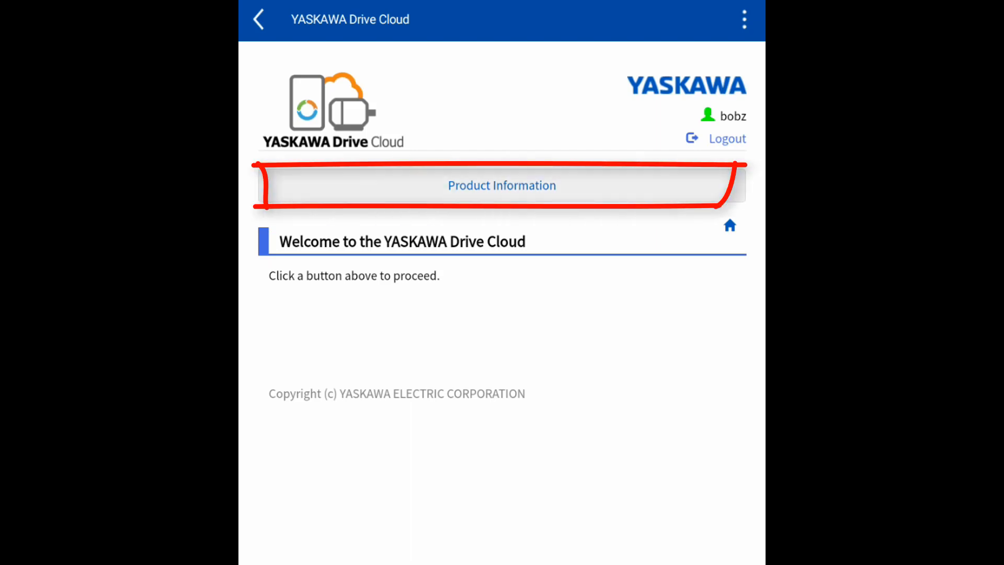
# Go through Product Information to the Register Product serial number entry page
pyautogui.click(500, 185)
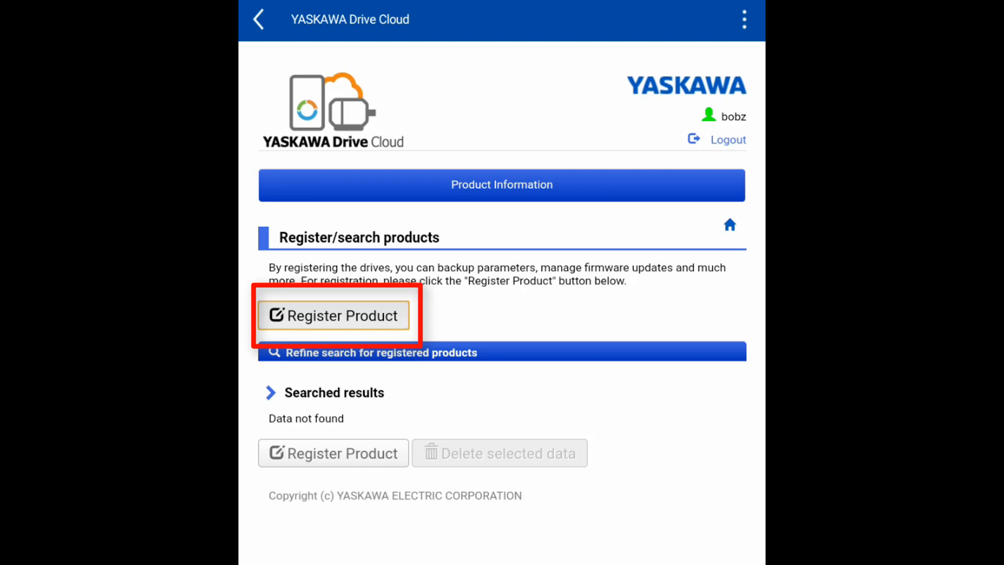
pyautogui.click(332, 315)
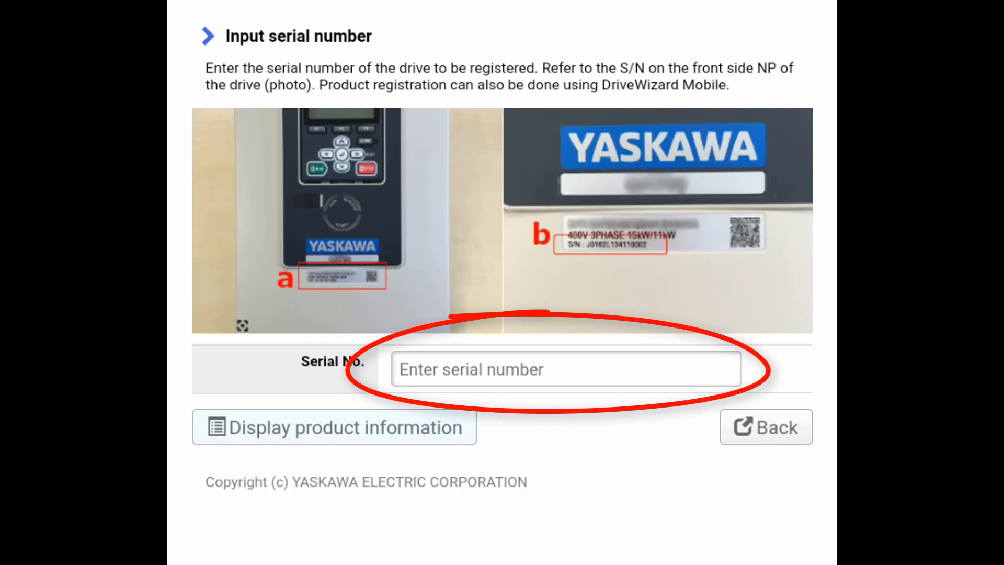
pyautogui.click(566, 369)
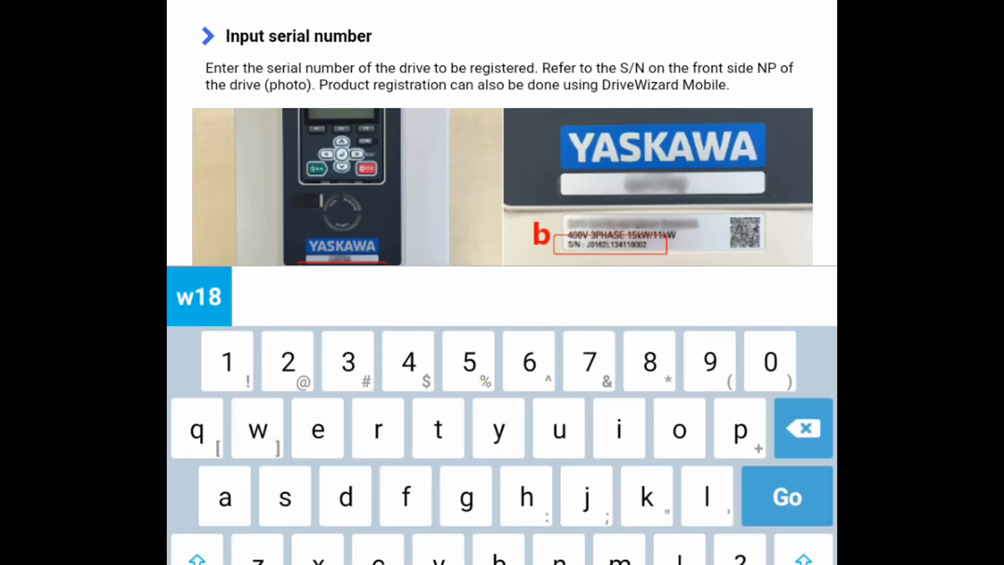
pyautogui.write('x177')
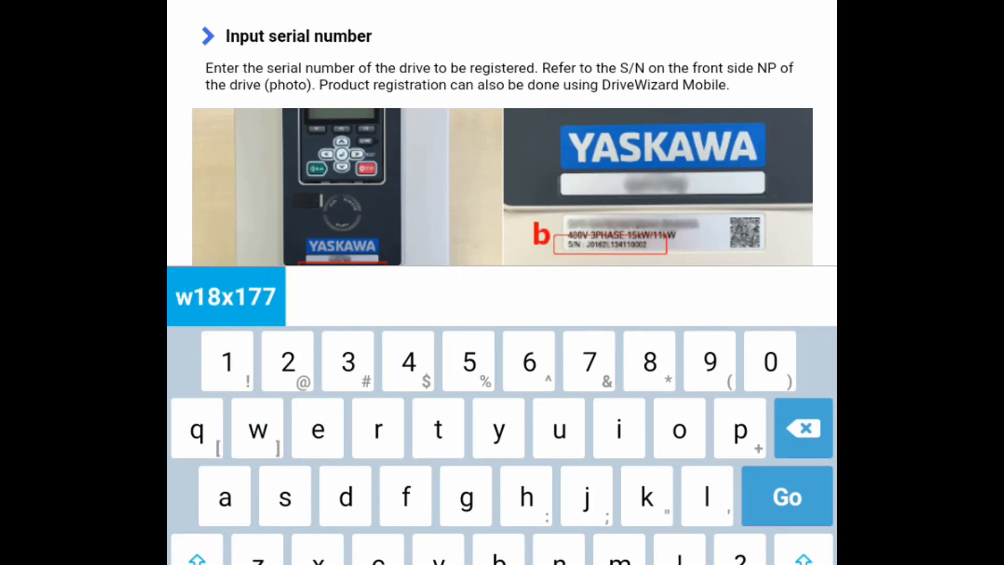
pyautogui.write('8380029')
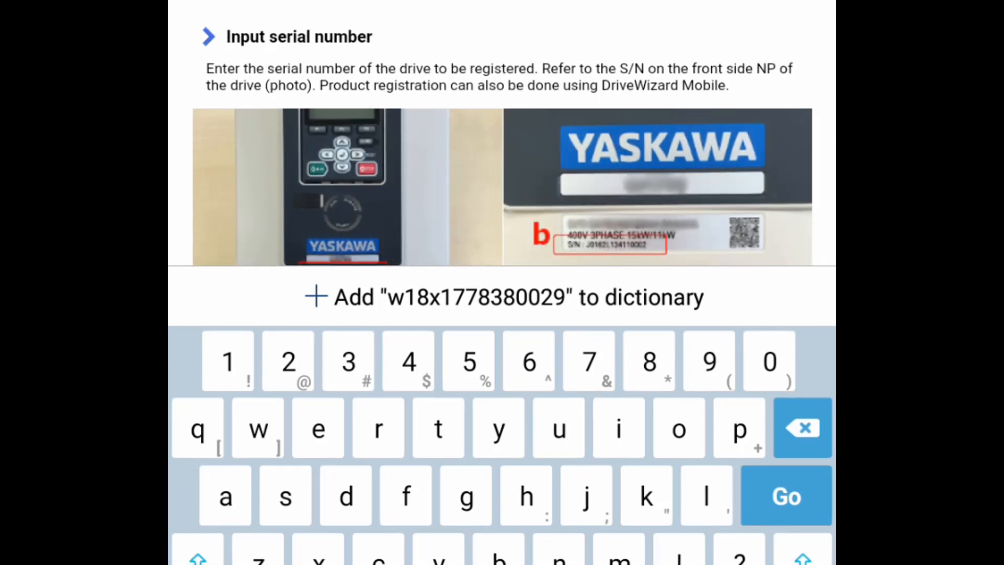
pyautogui.click(785, 496)
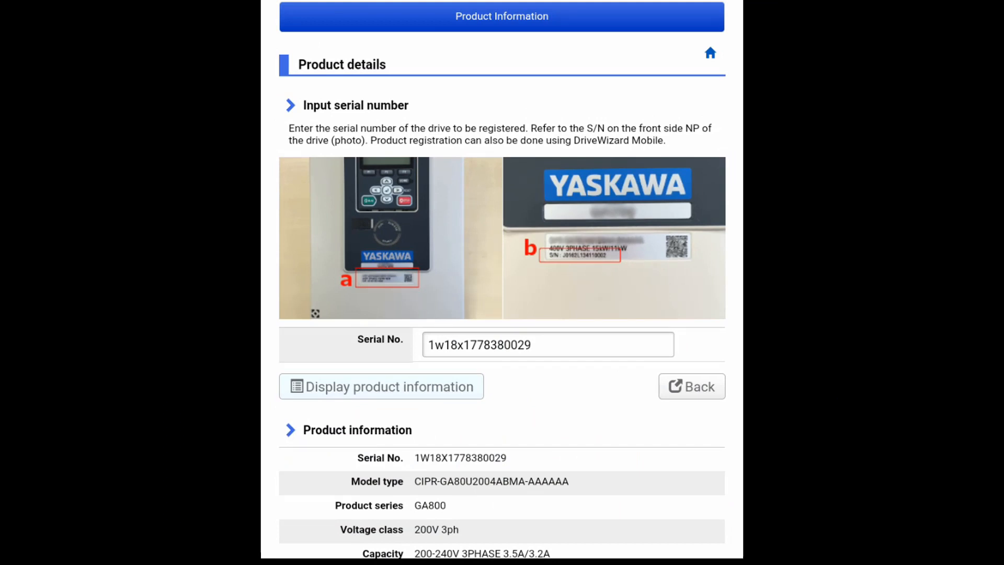
# Register the drive as A7 packaging machinery with usage and title 'drive', then view it in the registered products list
pyautogui.click(381, 386)
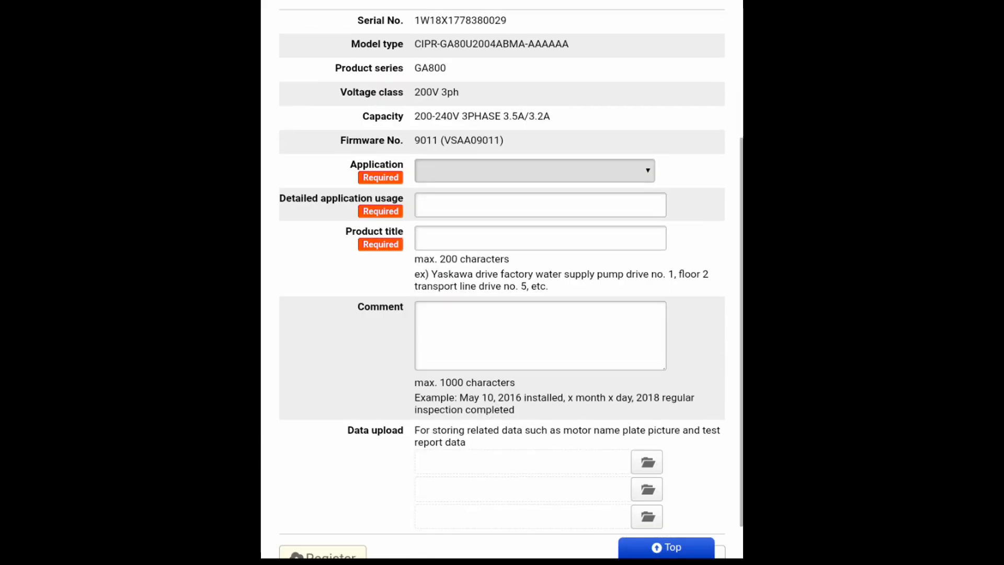
pyautogui.click(534, 170)
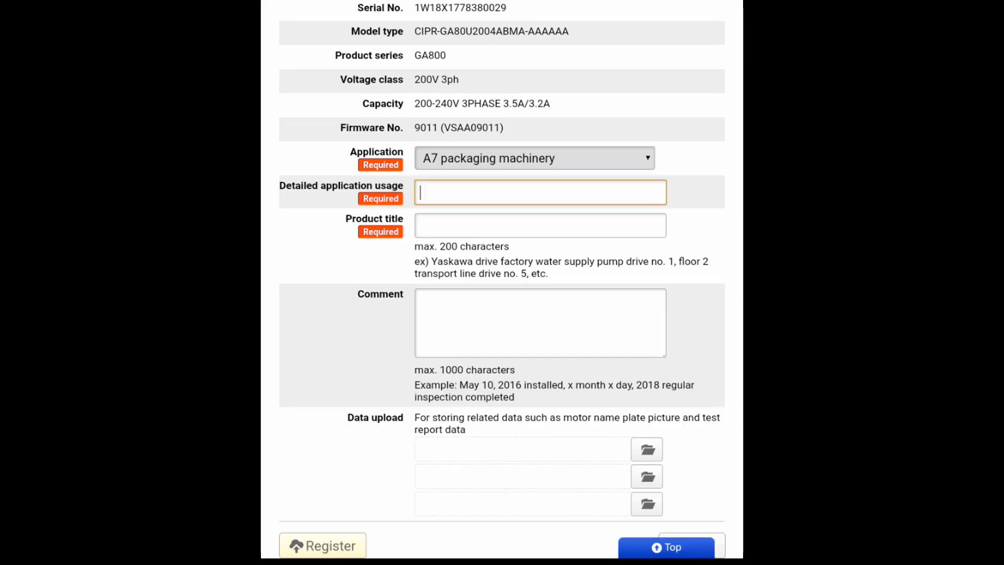
pyautogui.write('drive')
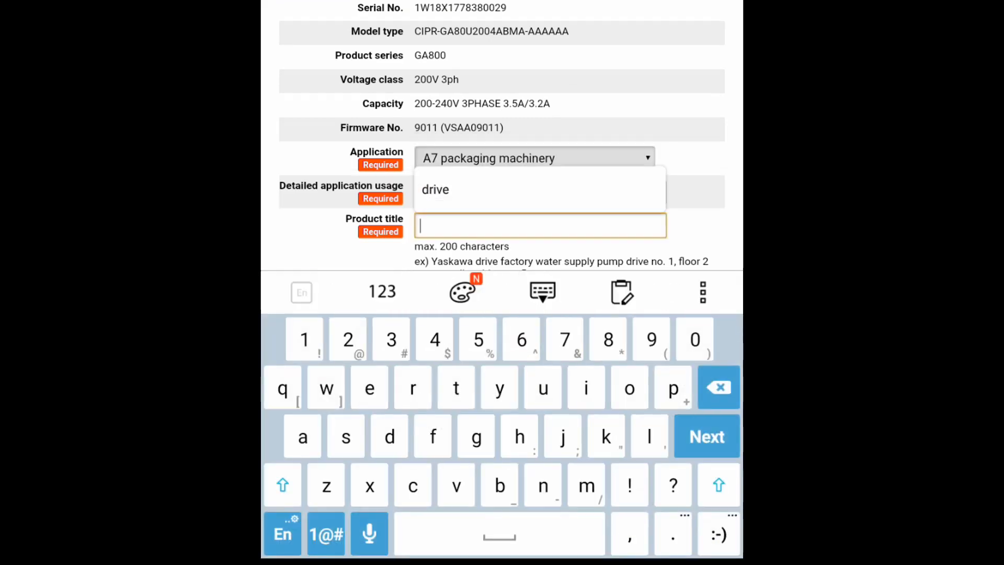
pyautogui.write('drive')
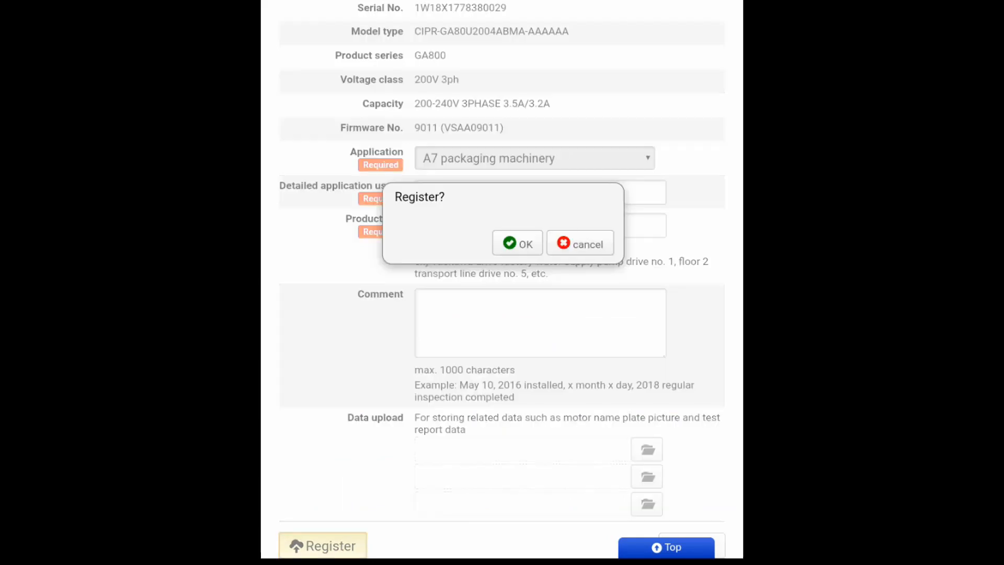
pyautogui.click(578, 244)
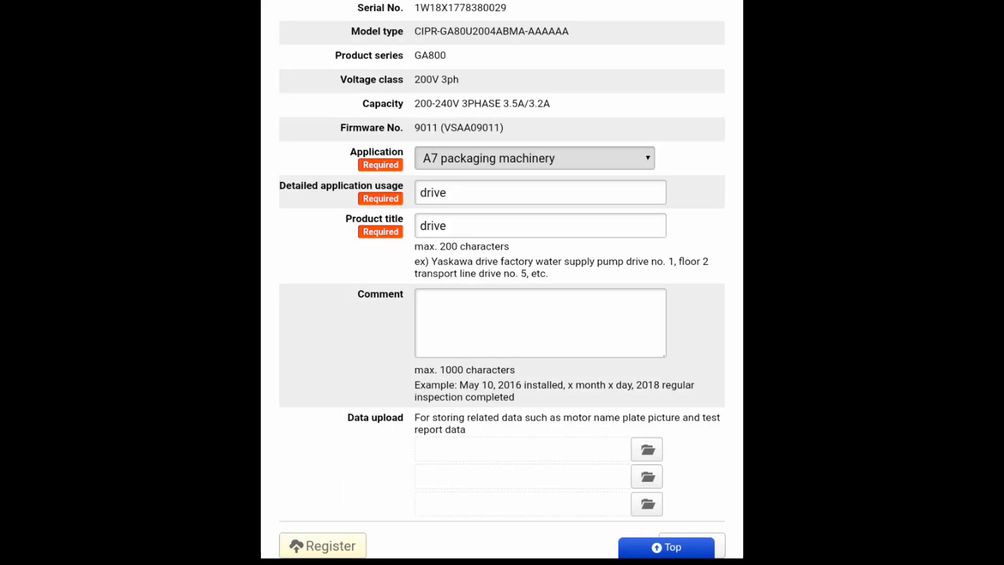
pyautogui.click(322, 546)
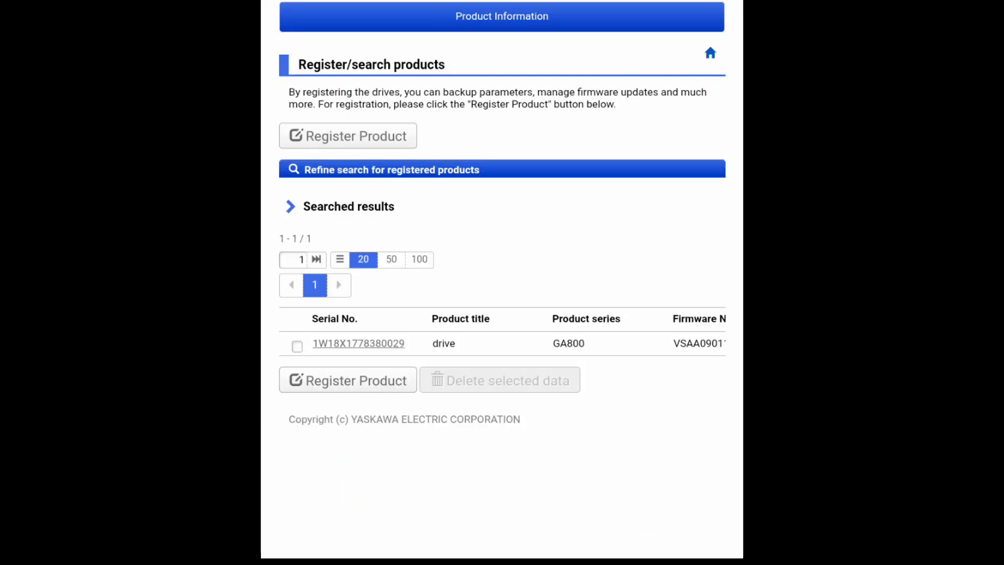